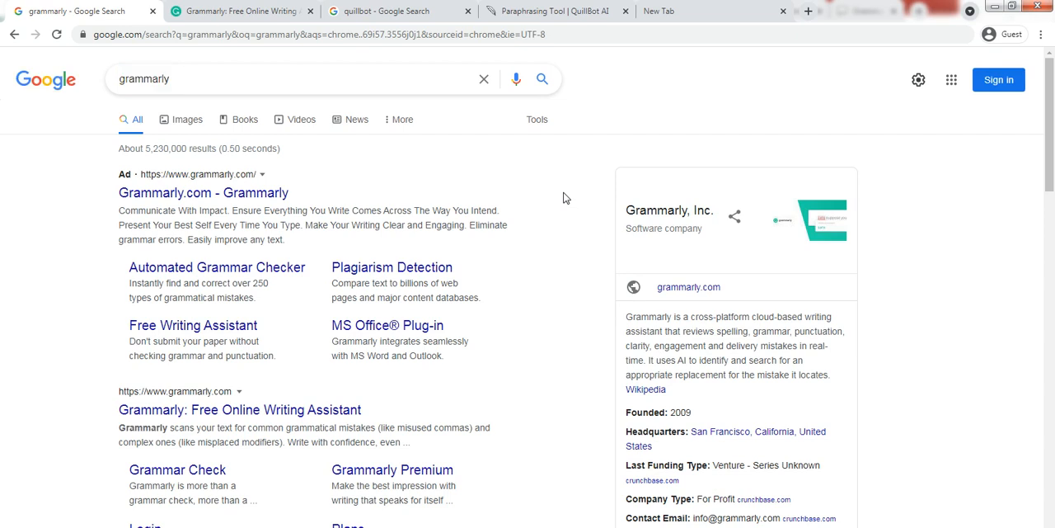
mouse_move(356, 183)
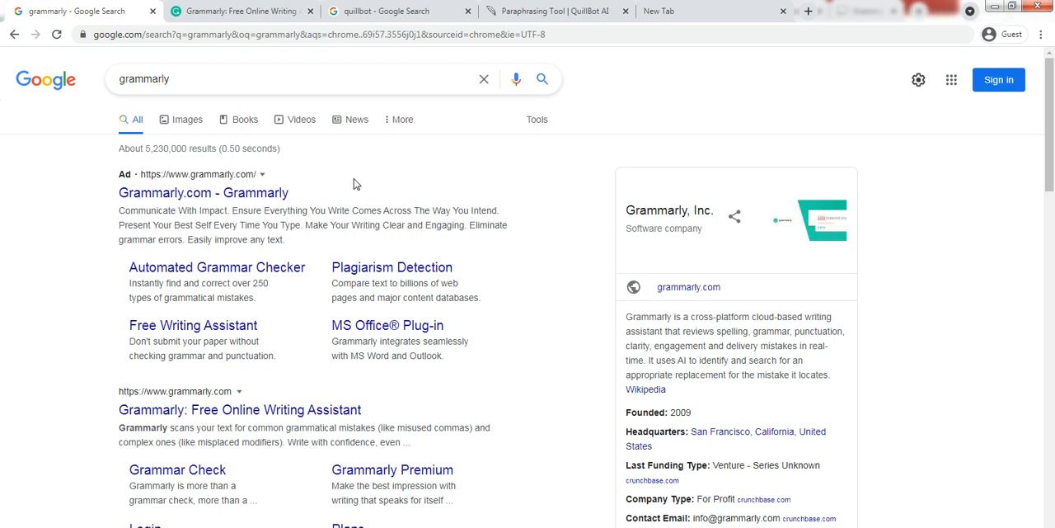
mouse_move(387, 325)
type(" pricing")
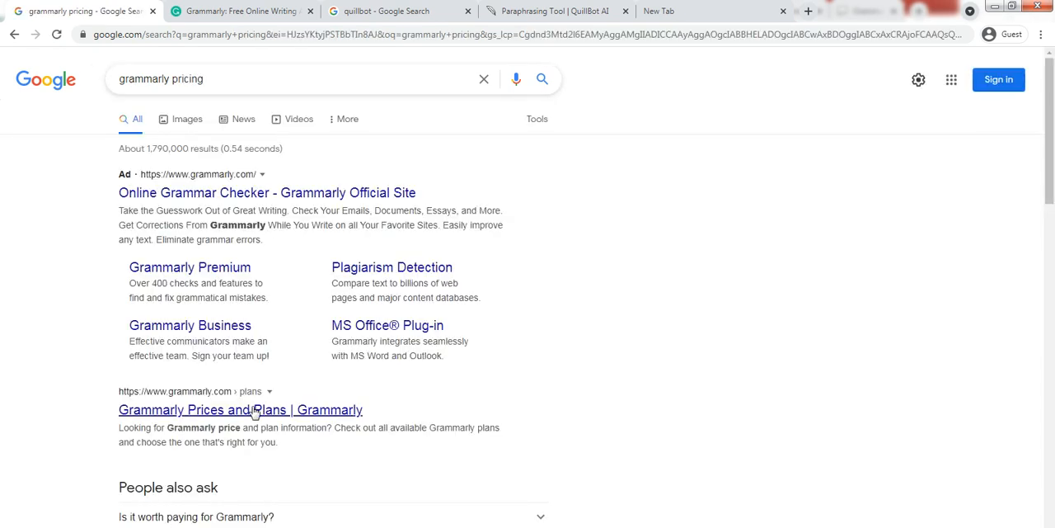
Open the 'Grammarly Prices and Plans' search result and highlight the Premium plan name.
left_click(240, 409)
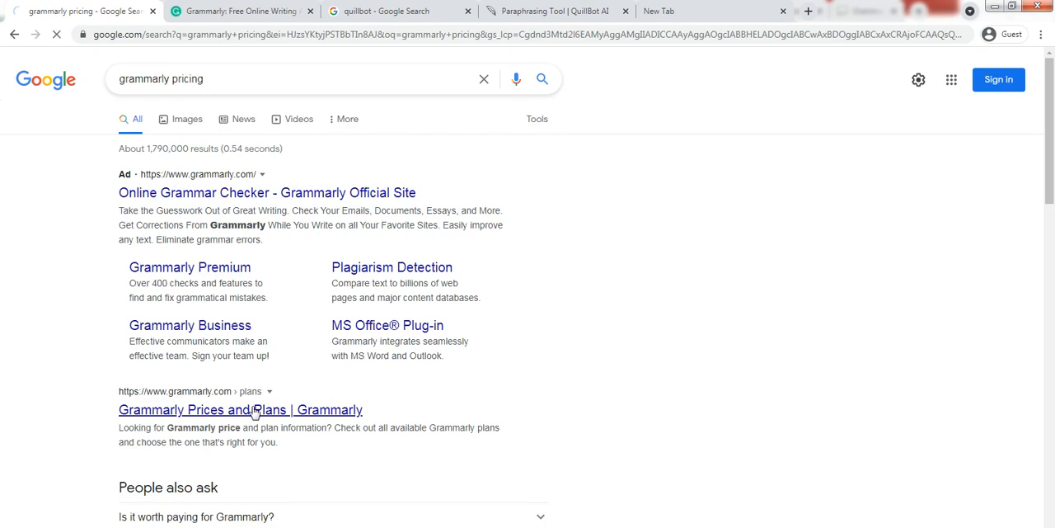
left_click(240, 408)
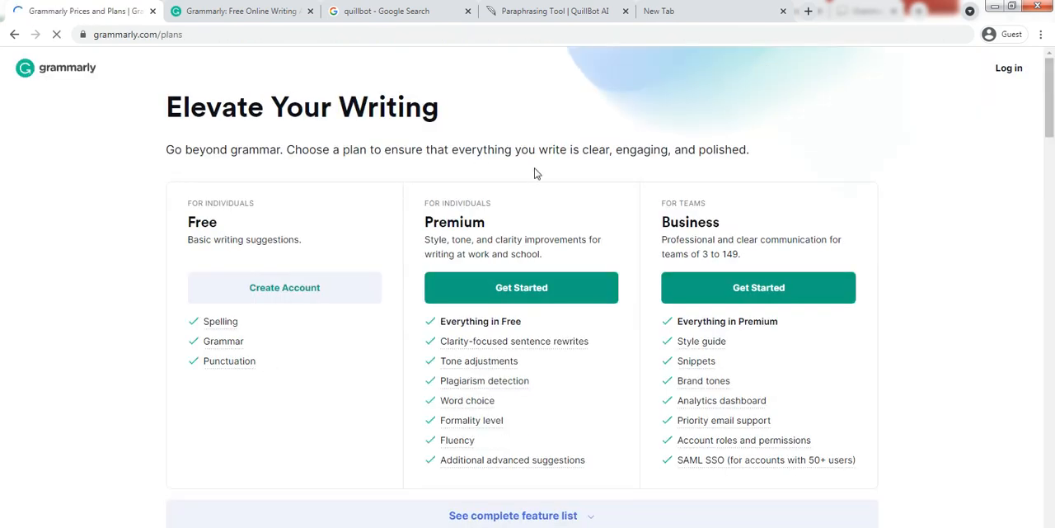
mouse_move(220, 321)
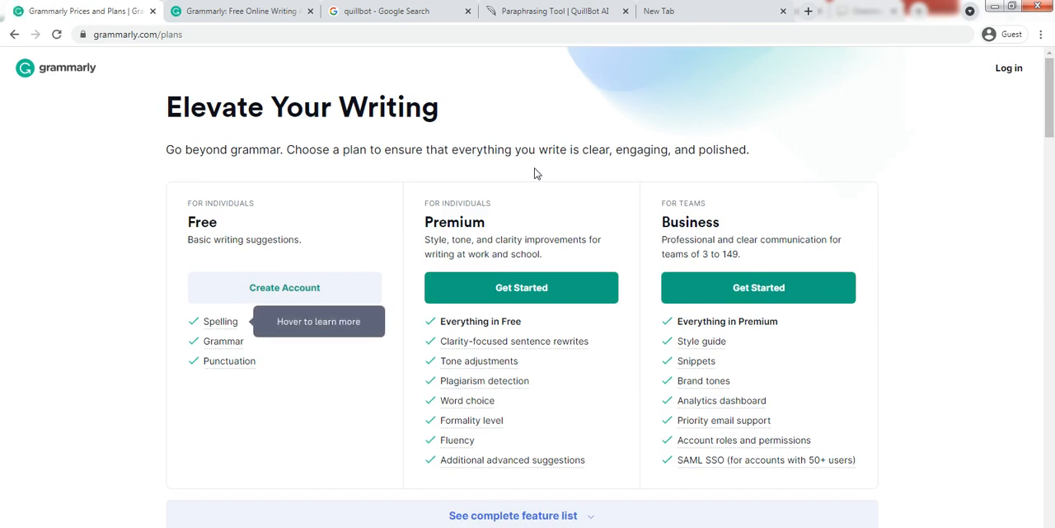
mouse_move(534, 173)
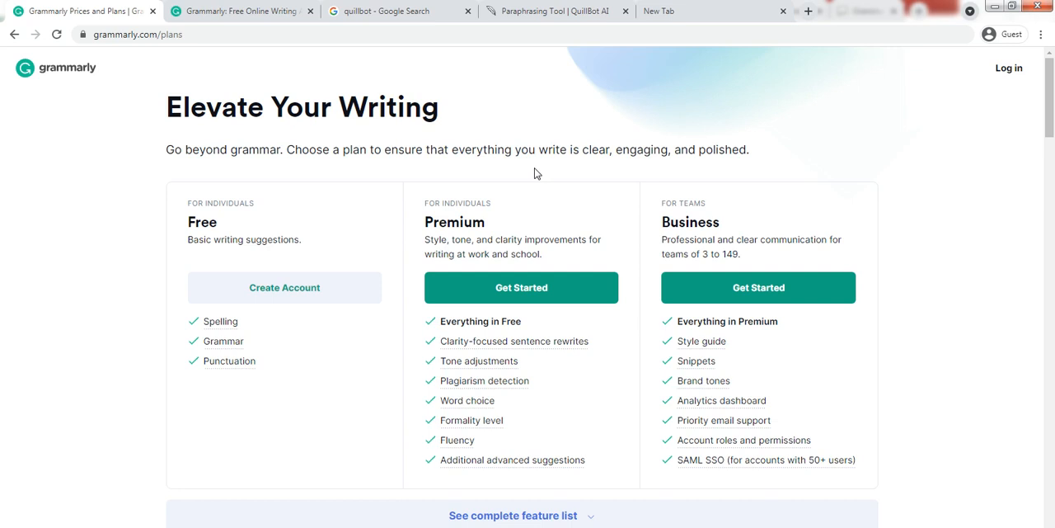
mouse_move(372, 139)
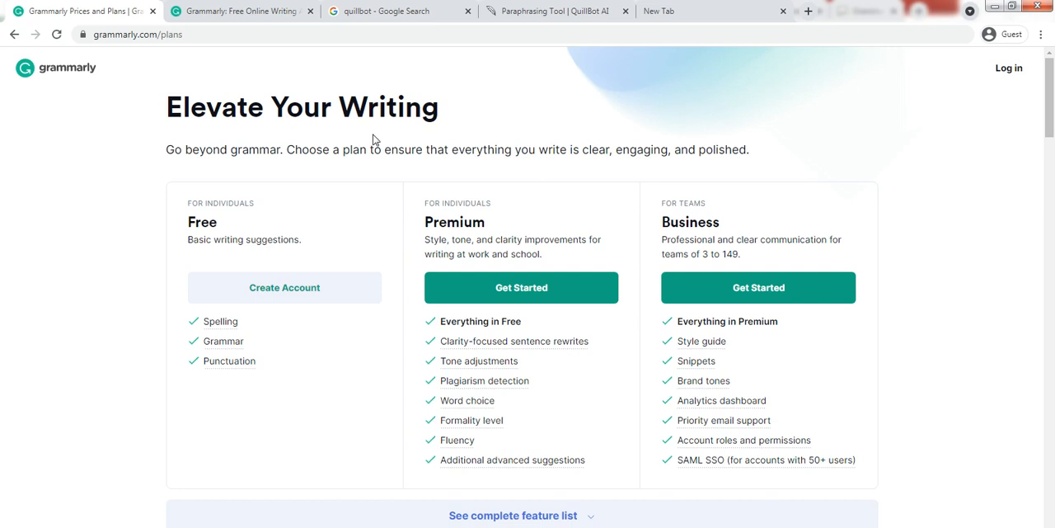
mouse_move(180, 207)
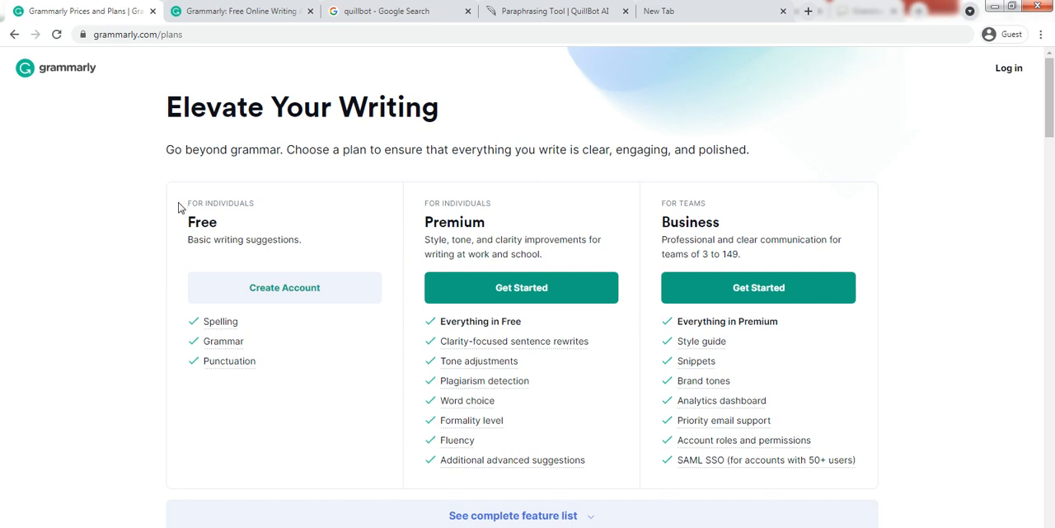
left_click_drag(180, 203, 239, 205)
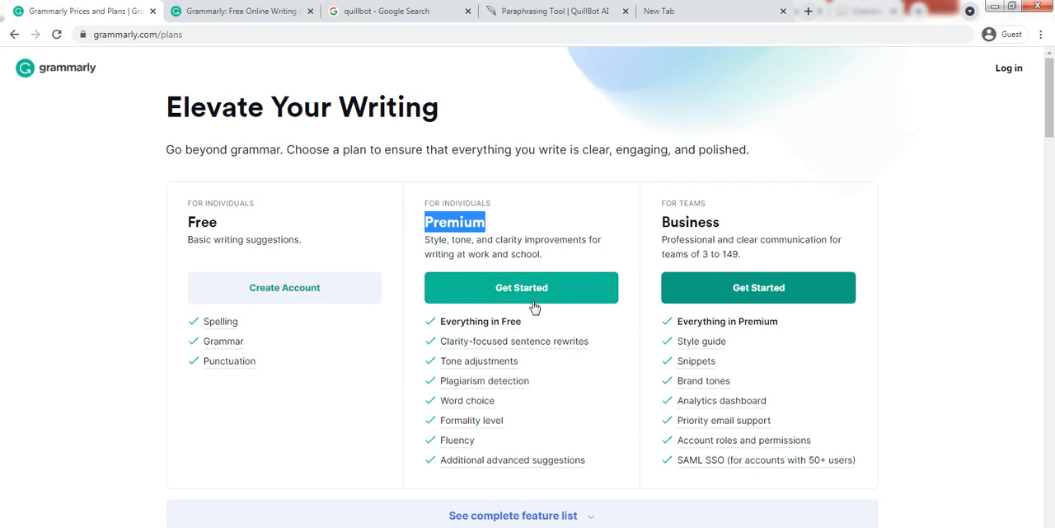
Scroll to the feature comparison and highlight the Premium $12.00 and Business $12.50 prices.
scroll("down", 3)
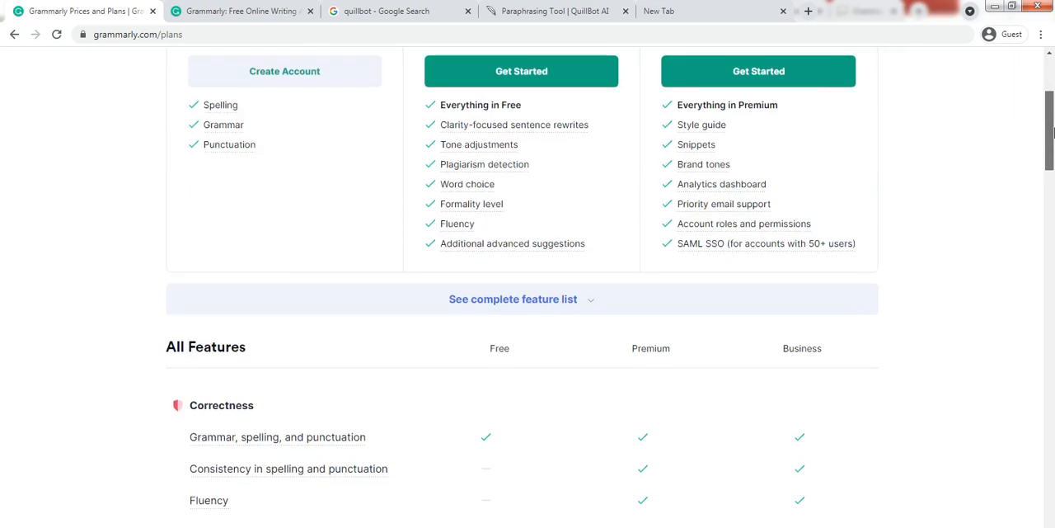
scroll("down", 3)
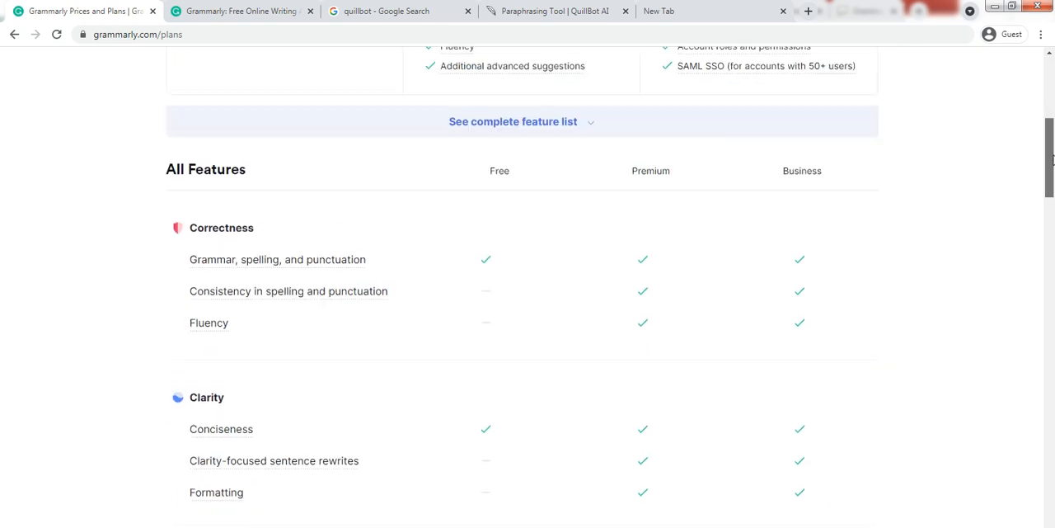
scroll("down", 3)
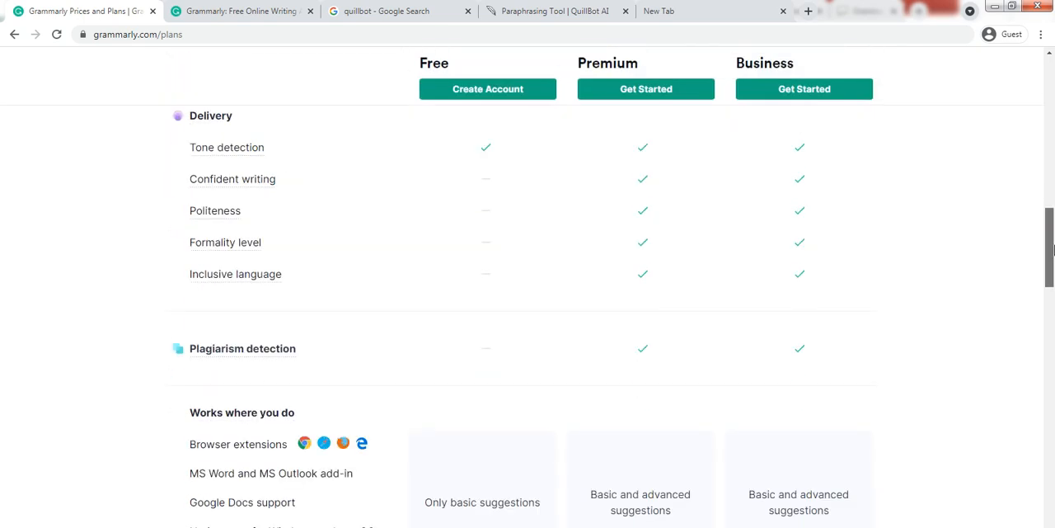
scroll("down", 3)
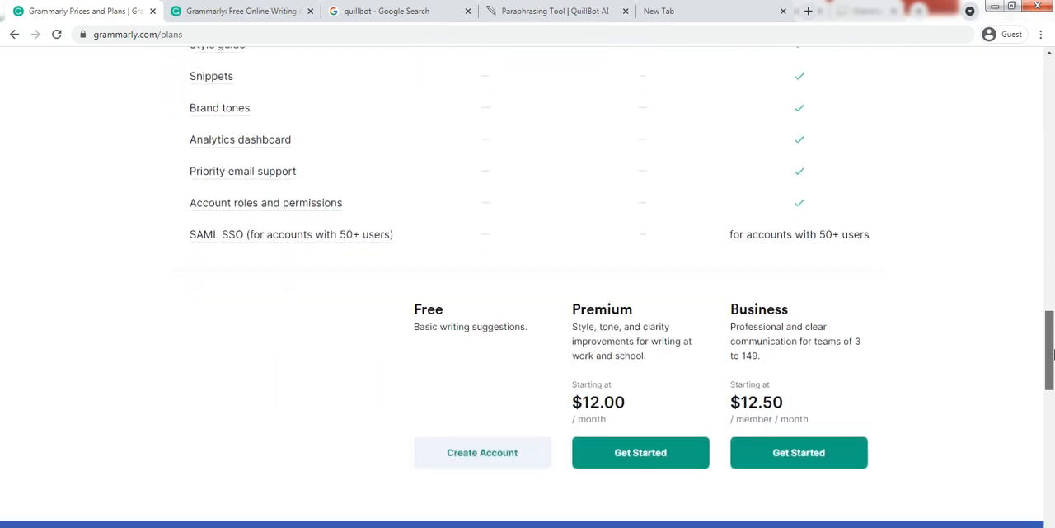
scroll("down", 3)
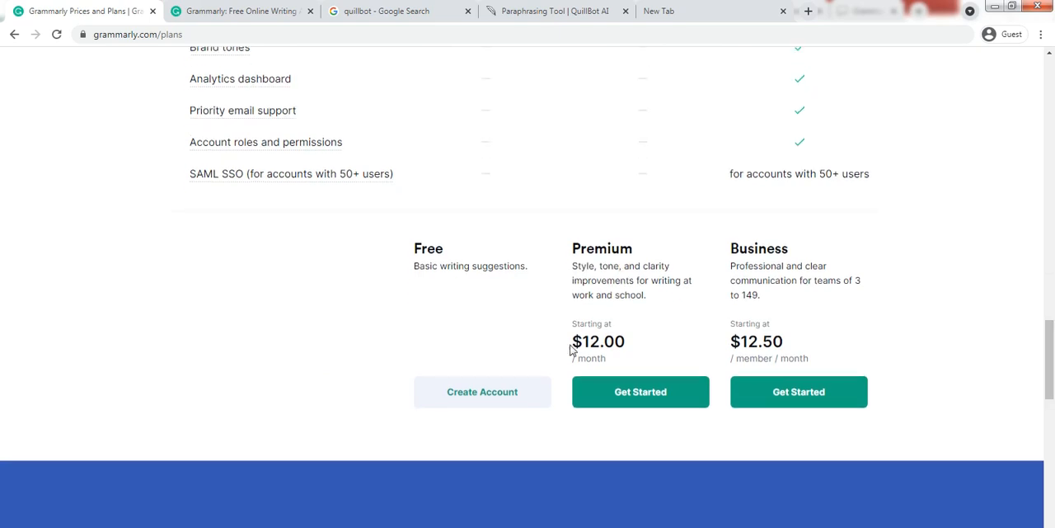
double_click(599, 341)
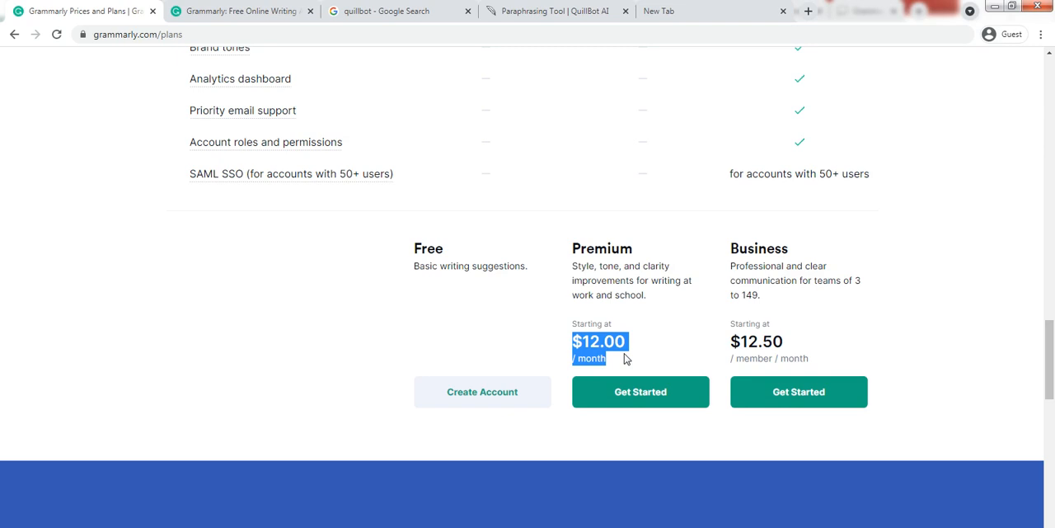
mouse_move(491, 293)
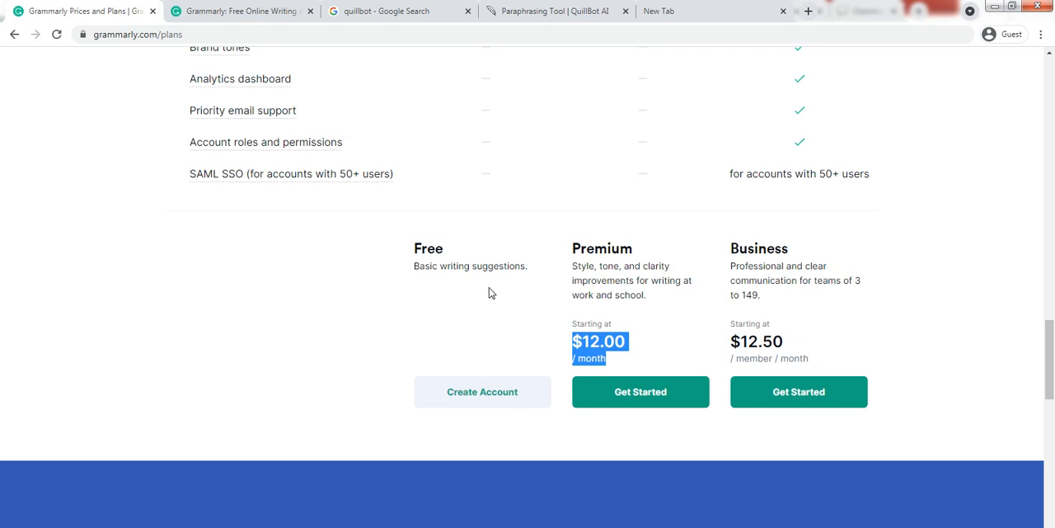
left_click_drag(572, 247, 646, 295)
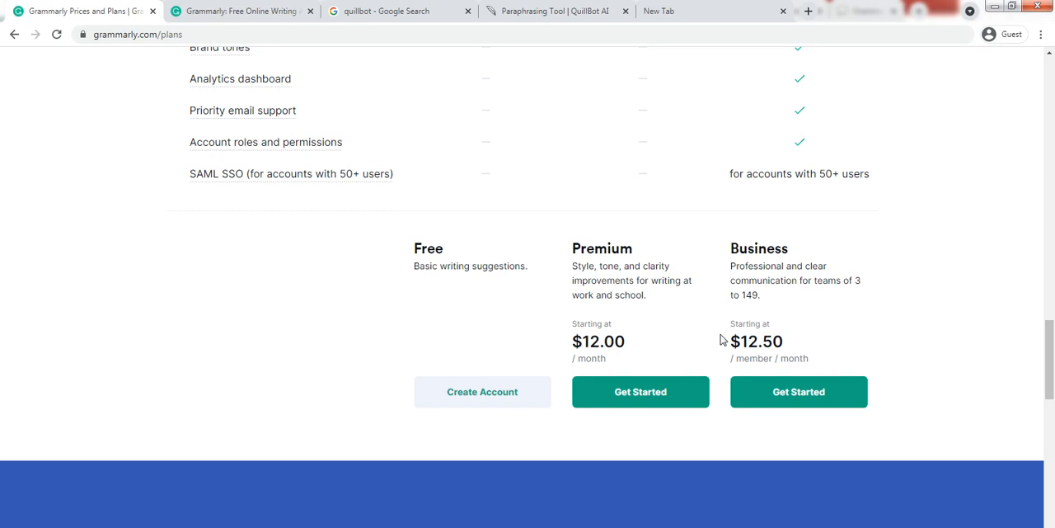
left_click_drag(733, 323, 758, 340)
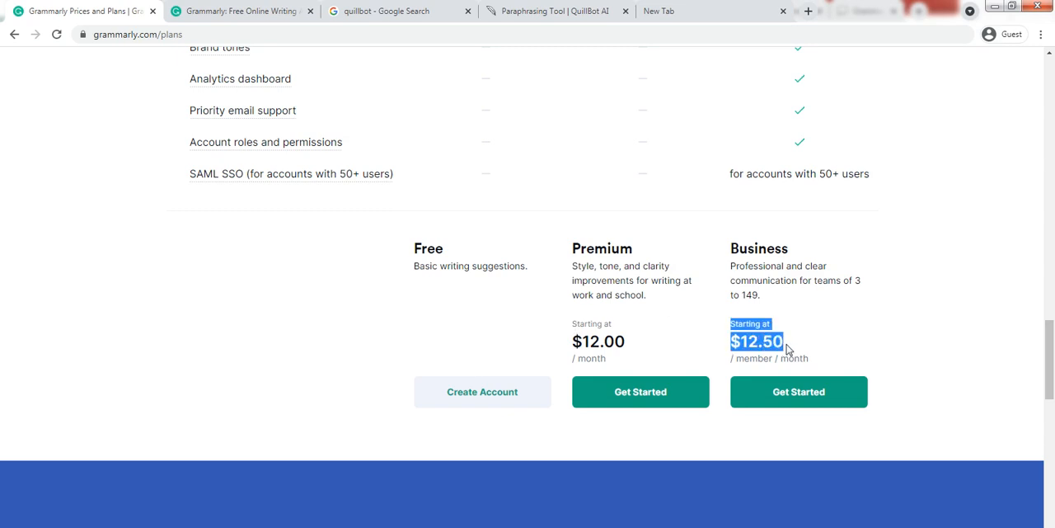
mouse_move(837, 273)
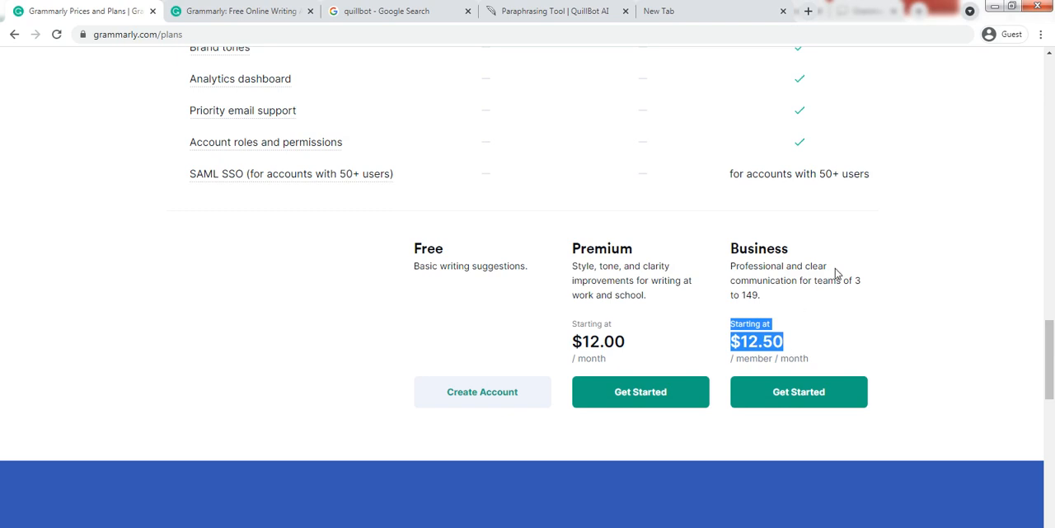
mouse_move(767, 283)
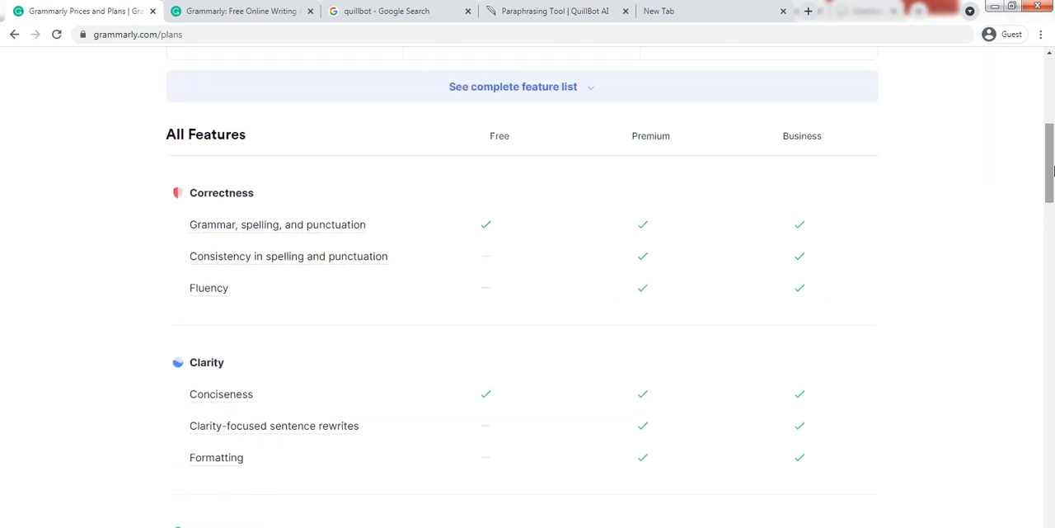
Switch to the 'quillbot pricing' results and open QuillBot's Premium & Pricing help page.
left_click(400, 10)
type("quillbot pricing")
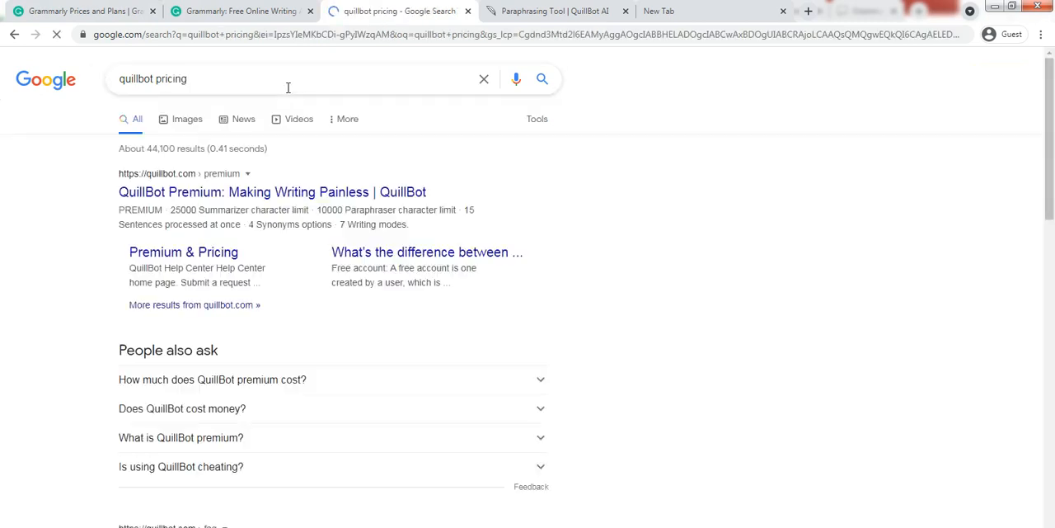
right_click(272, 191)
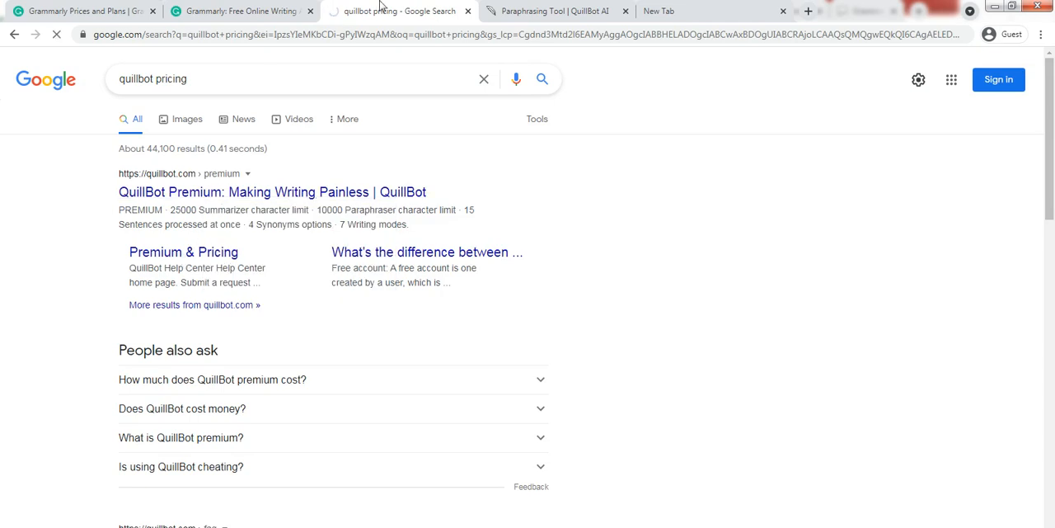
left_click(183, 252)
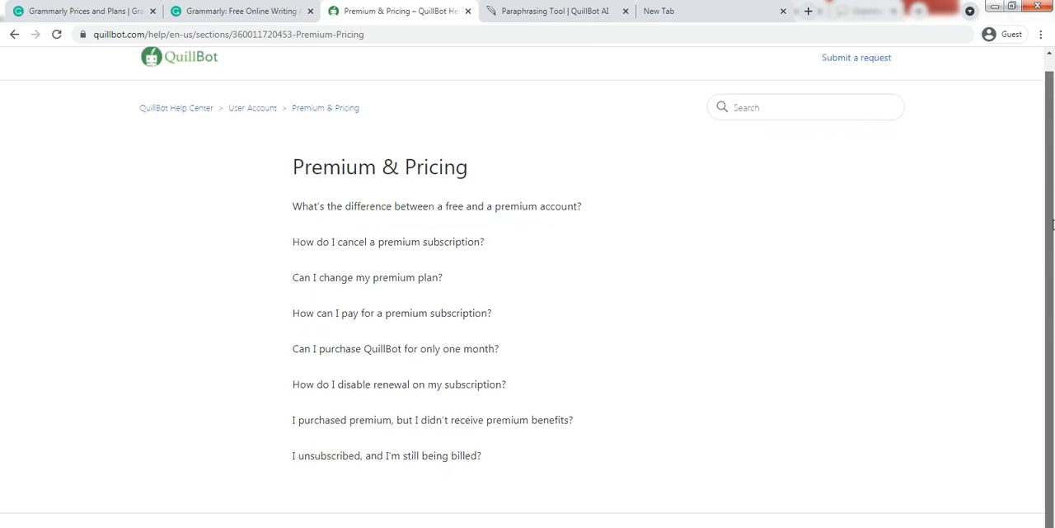
mouse_move(29, 55)
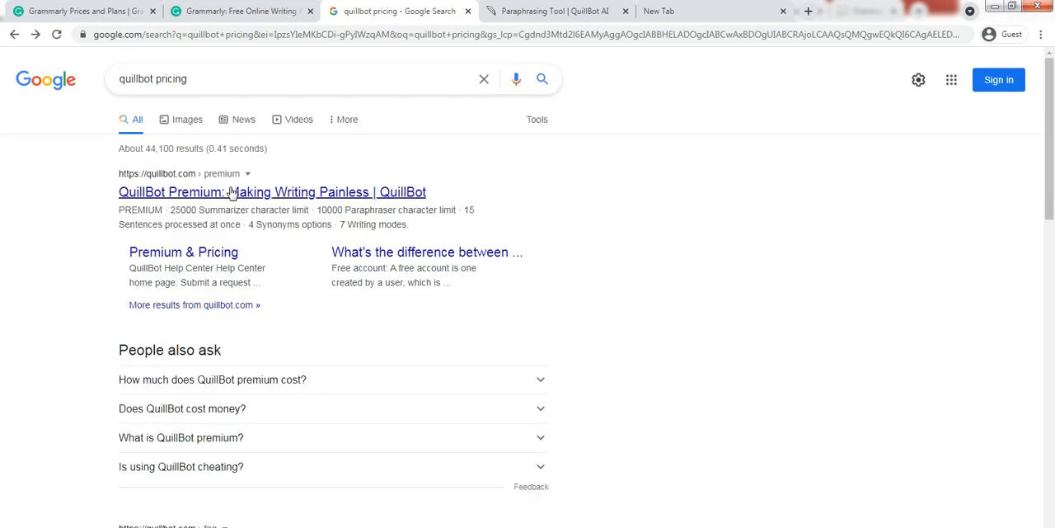
Open QuillBot Premium and upgrade to see Monthly $4.95, Semi-Annual $4.15, Annual $3.33 plans.
left_click(271, 191)
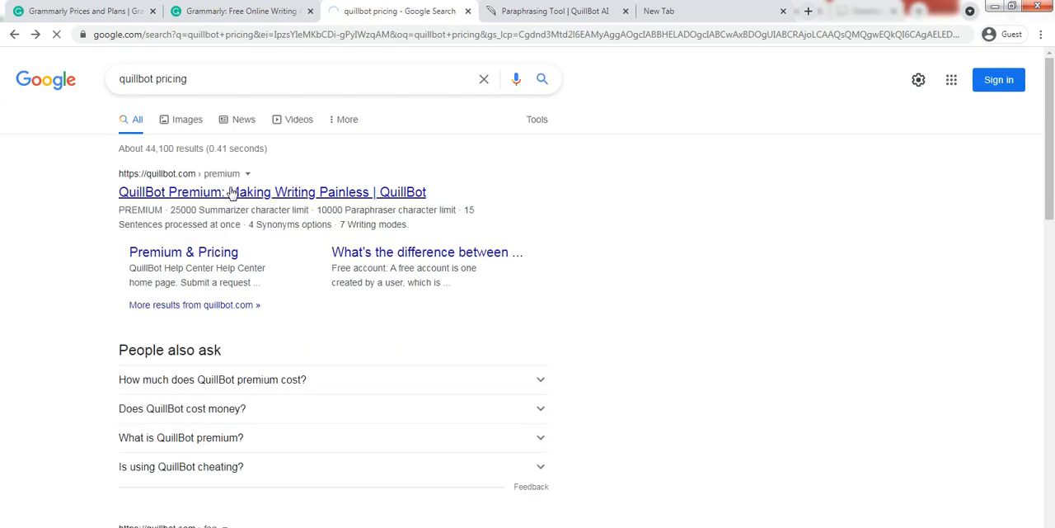
left_click(272, 192)
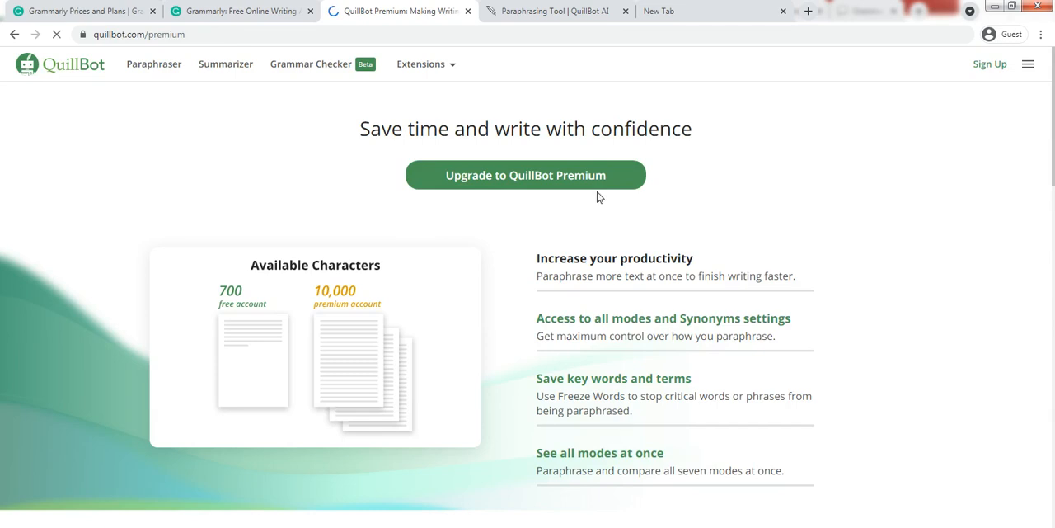
scroll("down", 3)
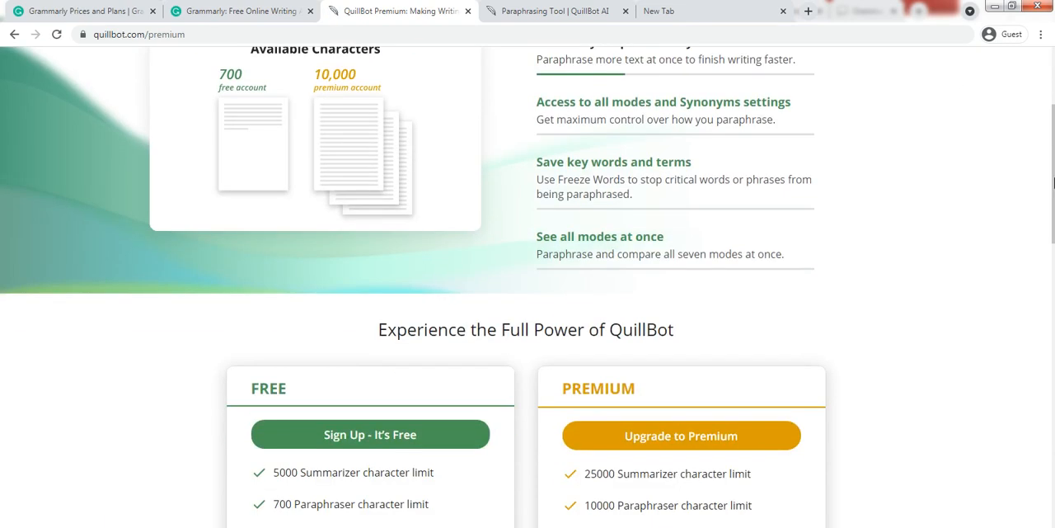
scroll("down", 3)
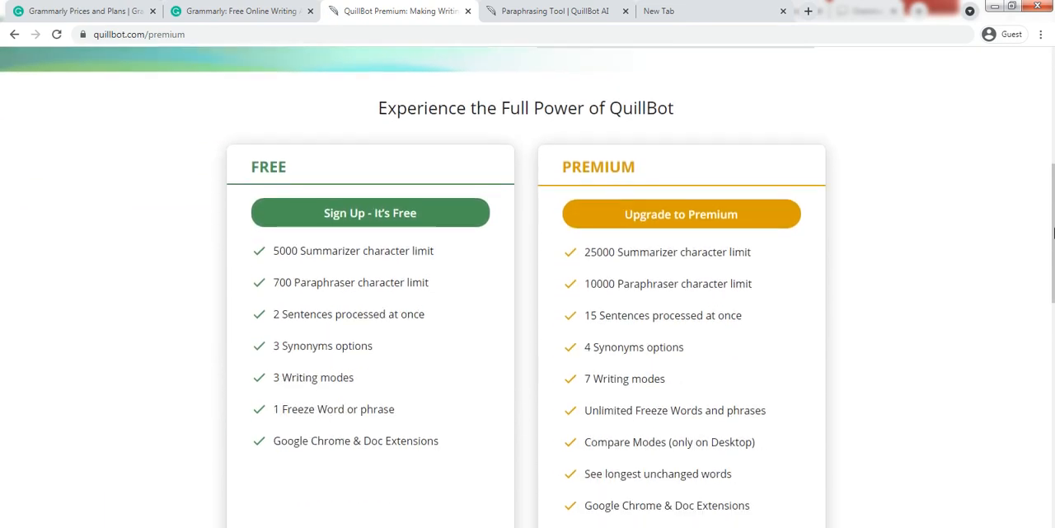
scroll("down", 3)
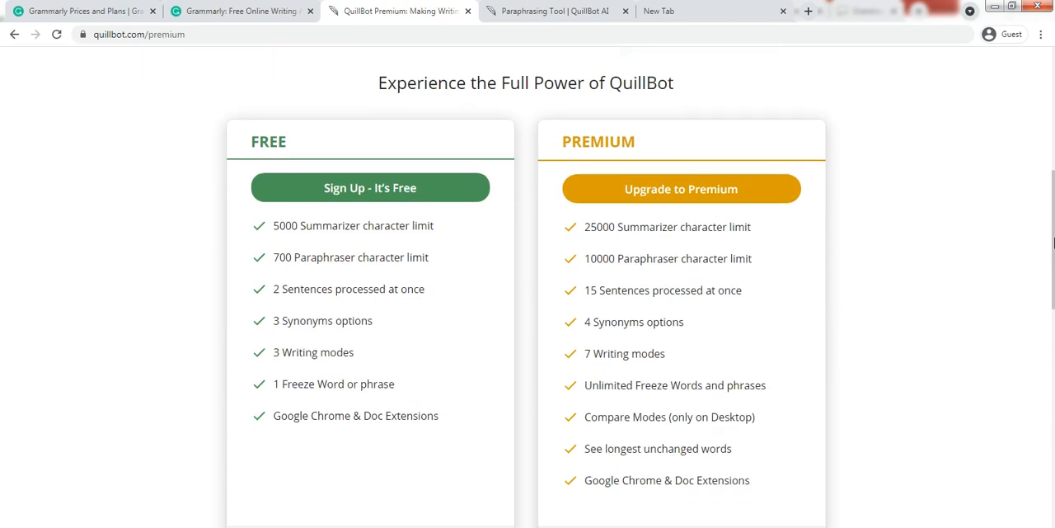
scroll("down", 3)
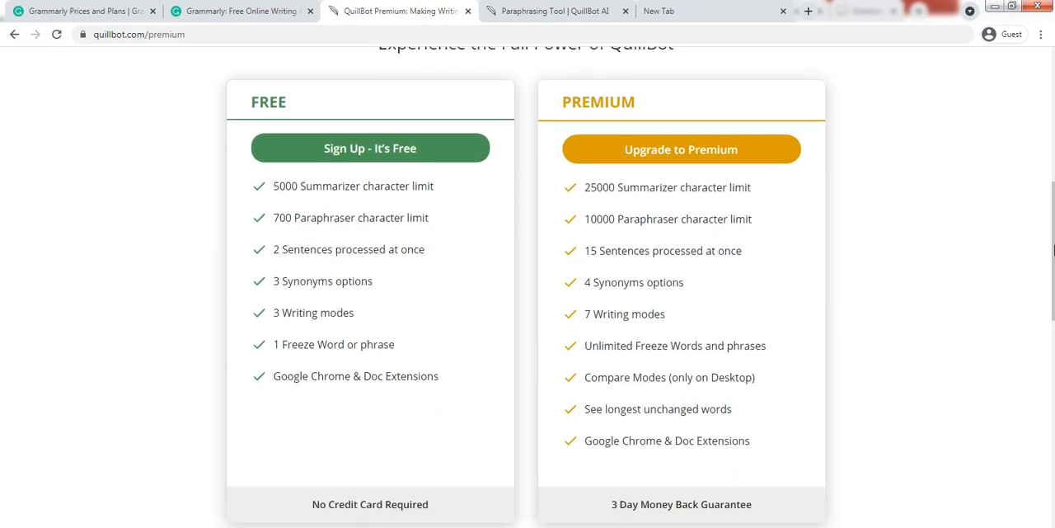
scroll("down", 3)
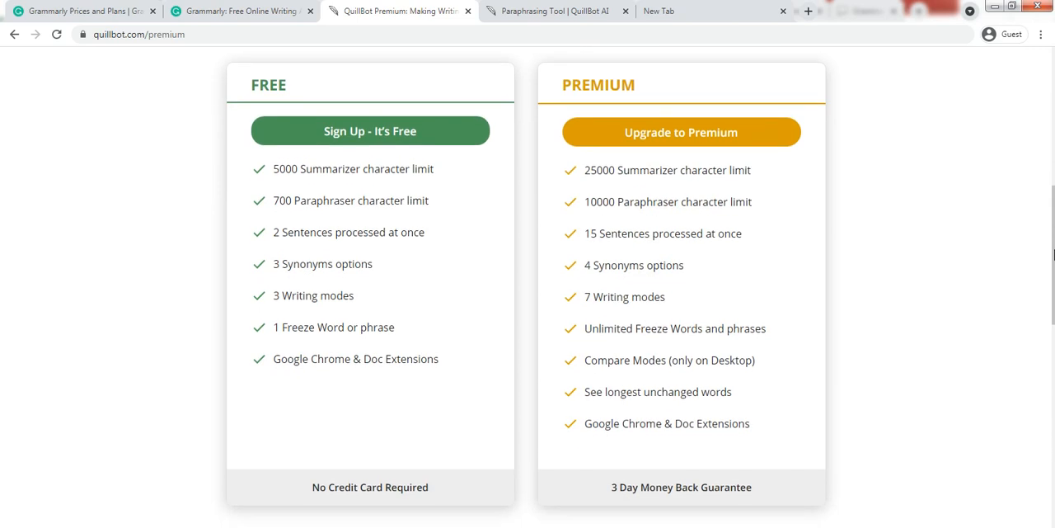
scroll("down", 3)
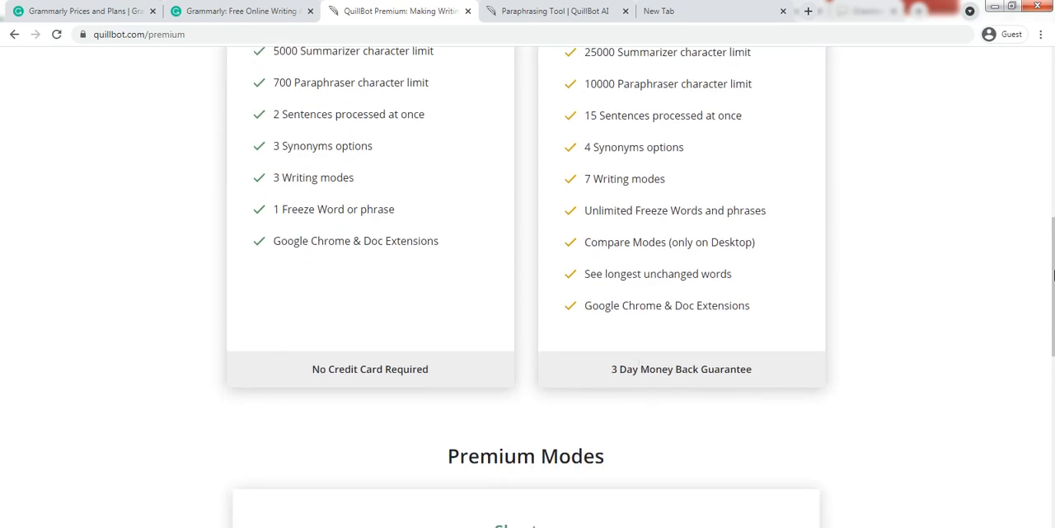
scroll("down", 3)
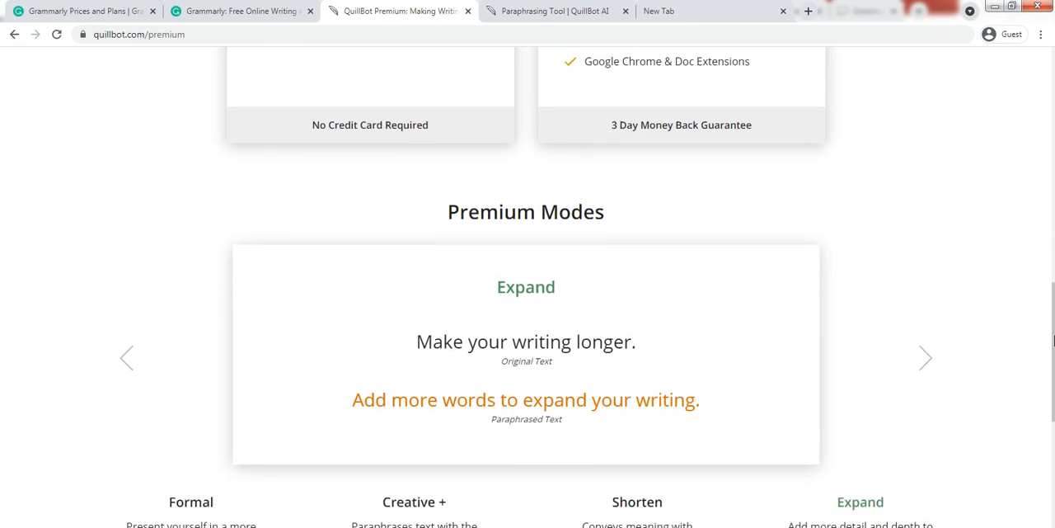
scroll("down", 3)
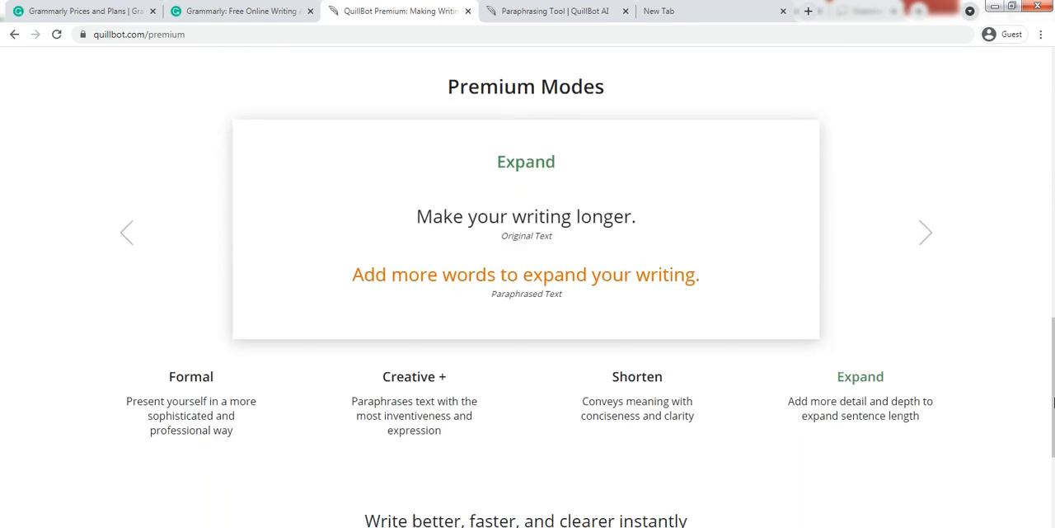
scroll("down", 3)
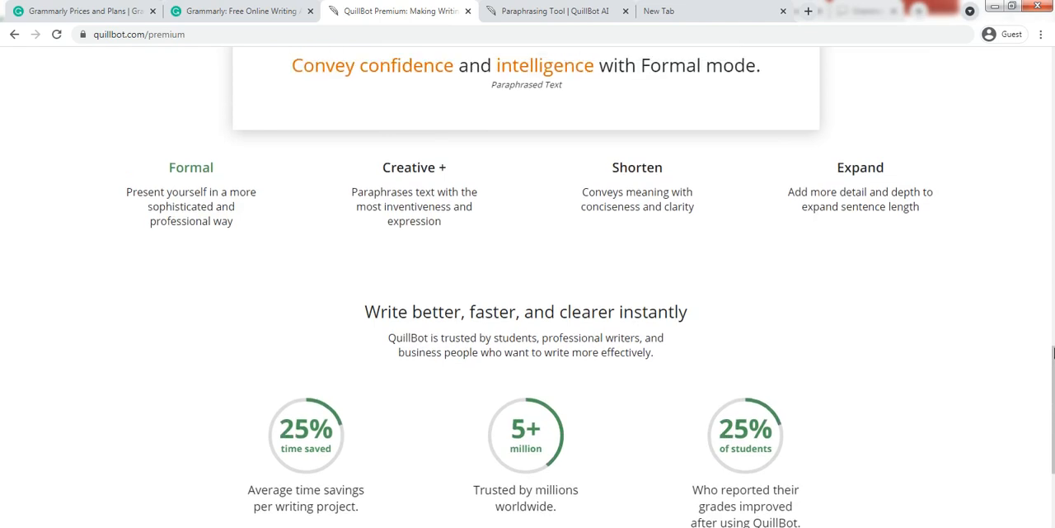
scroll("down", 3)
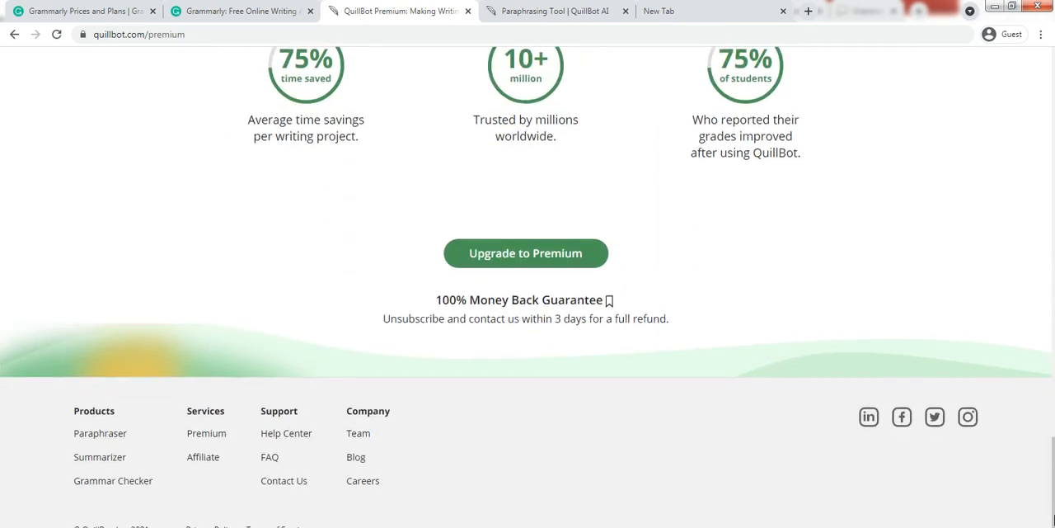
scroll("down", 3)
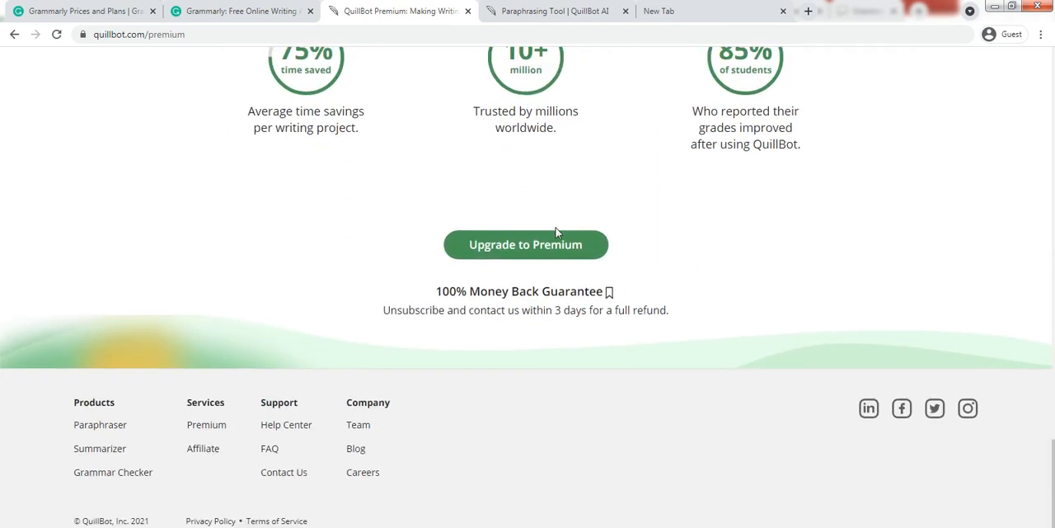
left_click(525, 244)
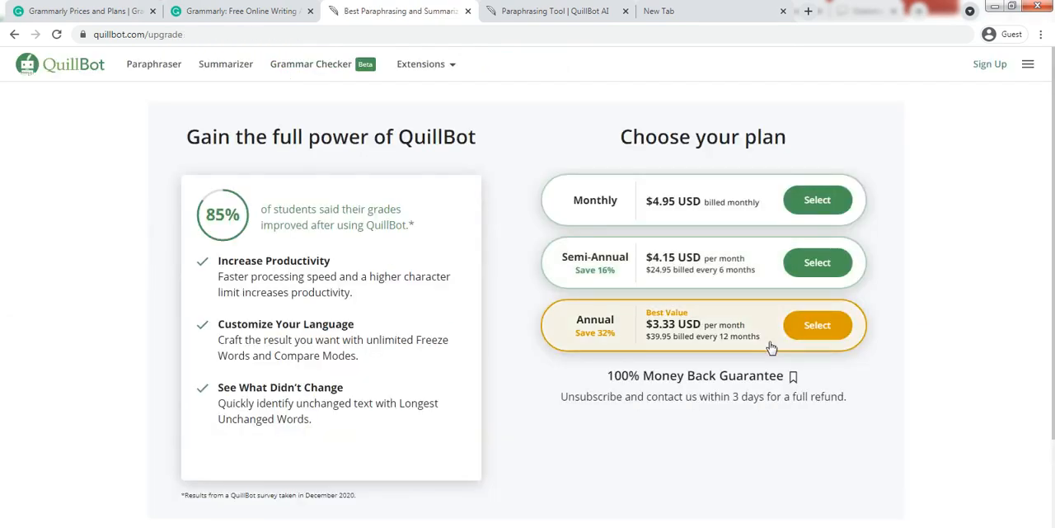
mouse_move(882, 210)
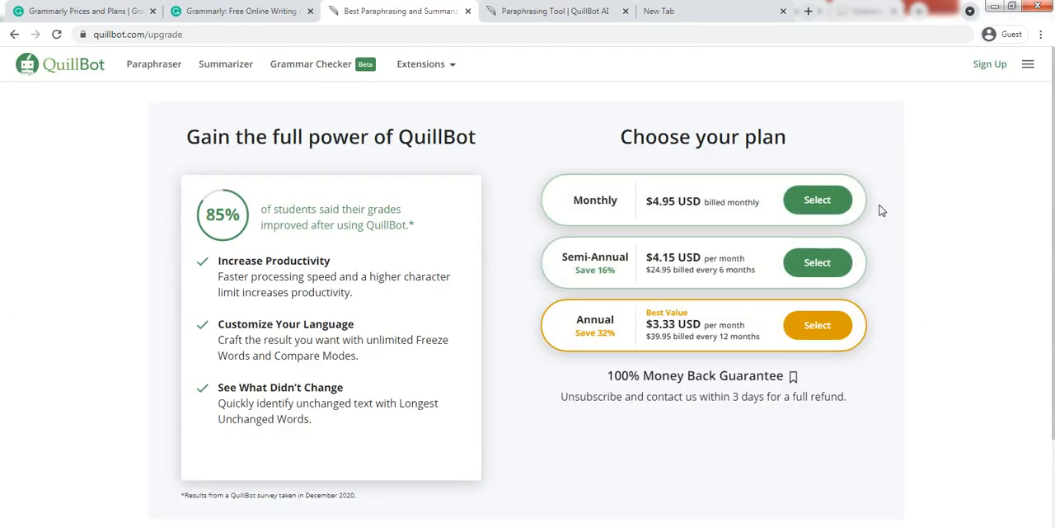